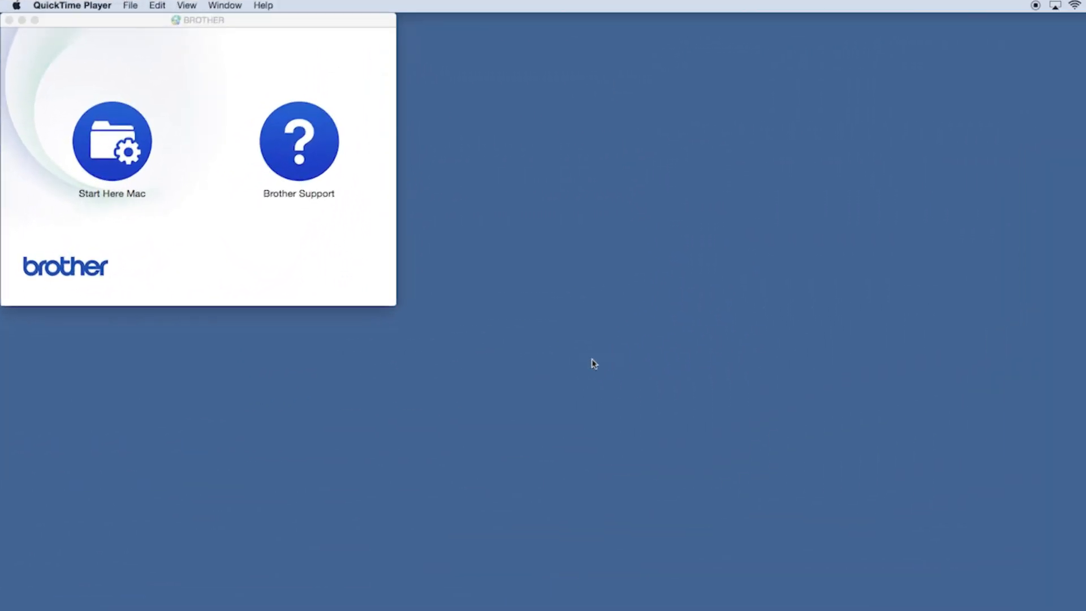
Launch Start Here Mac from the BROTHER disc window in Finder.
{"action": "left_click", "coordinate": [112, 141]}
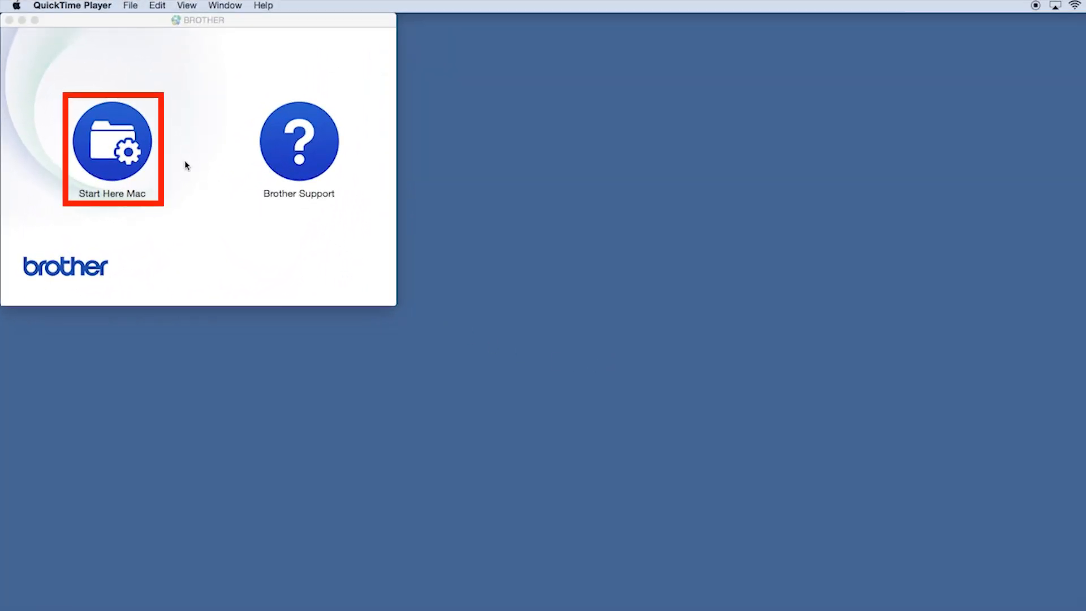
{"action": "left_click", "coordinate": [112, 142]}
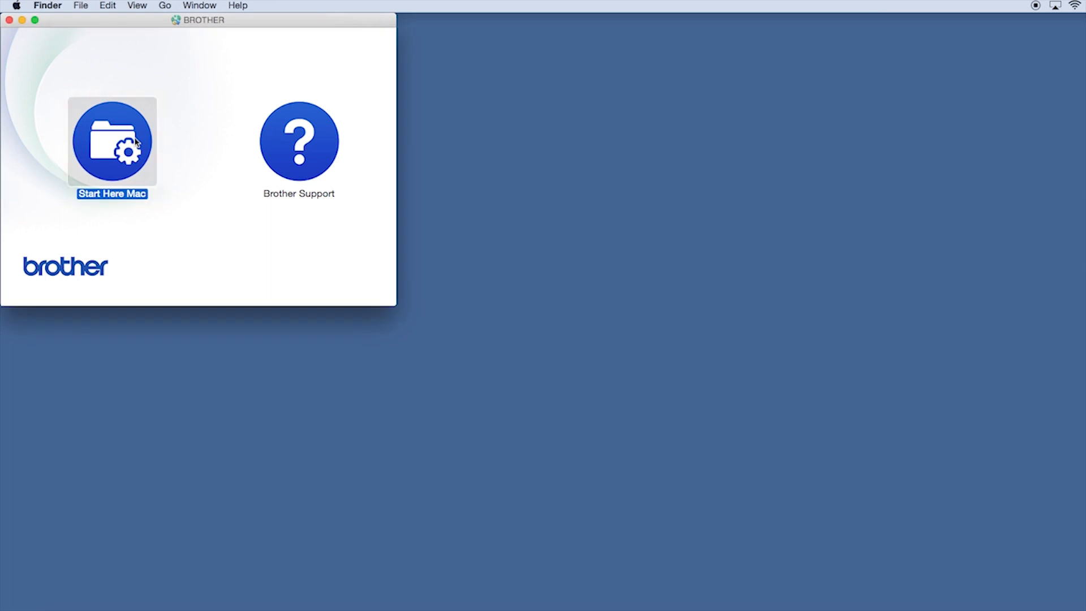
{"action": "double_click", "coordinate": [112, 141]}
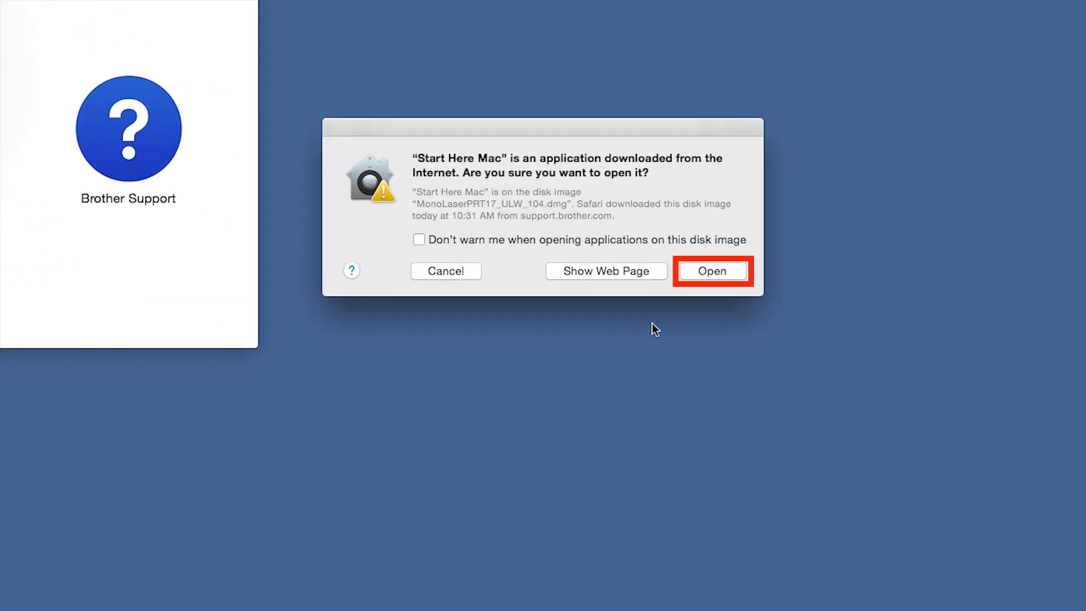
Open the downloaded setup, skip Usage Information, and choose Local Connection (USB).
{"action": "left_click", "coordinate": [711, 271]}
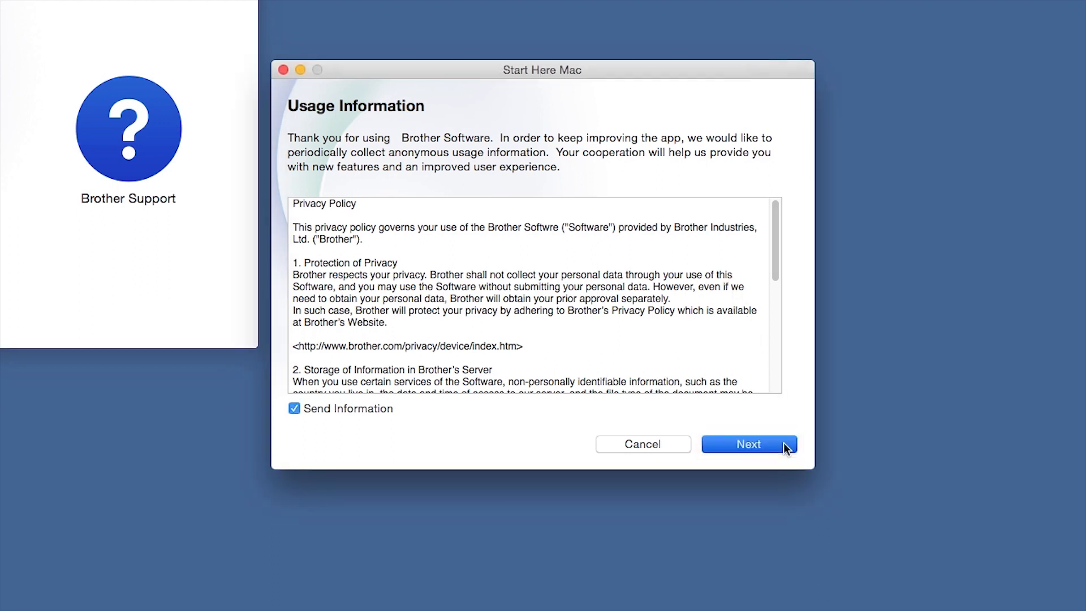
{"action": "left_click", "coordinate": [747, 444]}
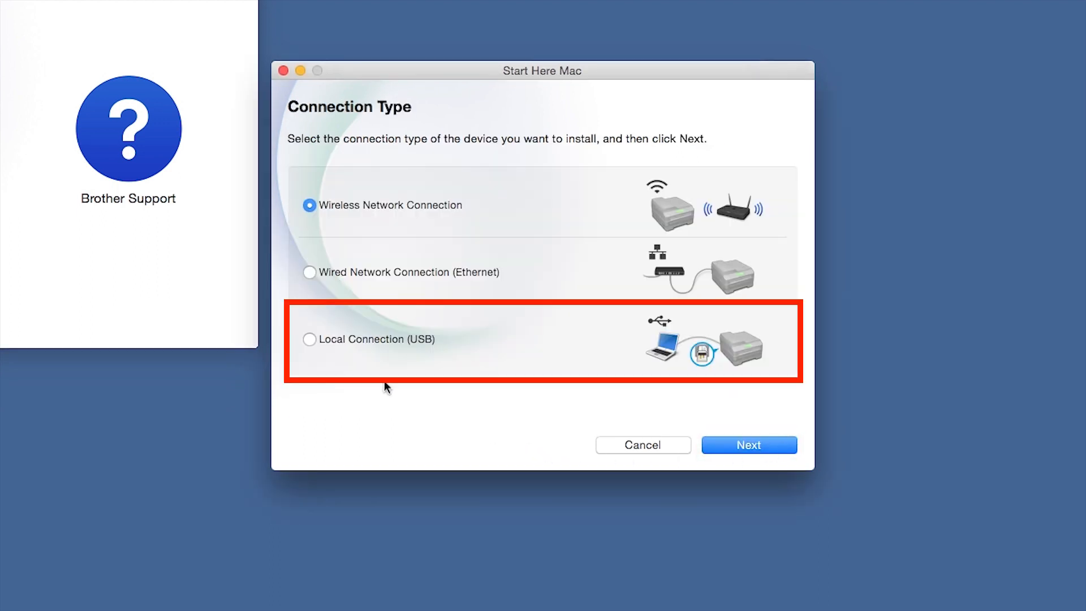
{"action": "left_click", "coordinate": [309, 340]}
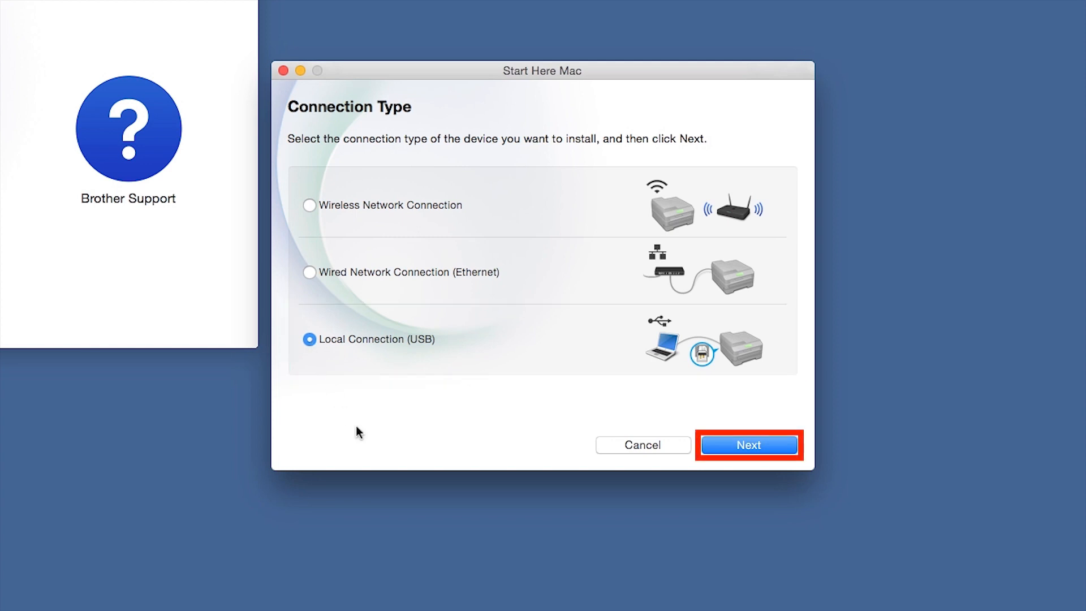
{"action": "left_click", "coordinate": [748, 445]}
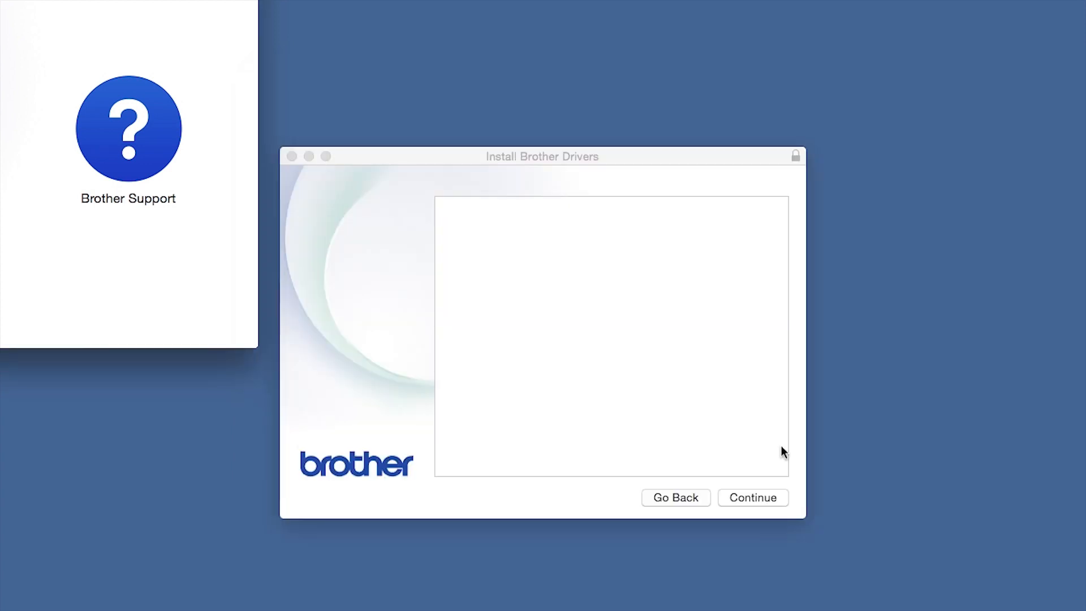
Pass the Introduction and Read Me, agree to the license, and start the standard install.
{"action": "left_click", "coordinate": [753, 498]}
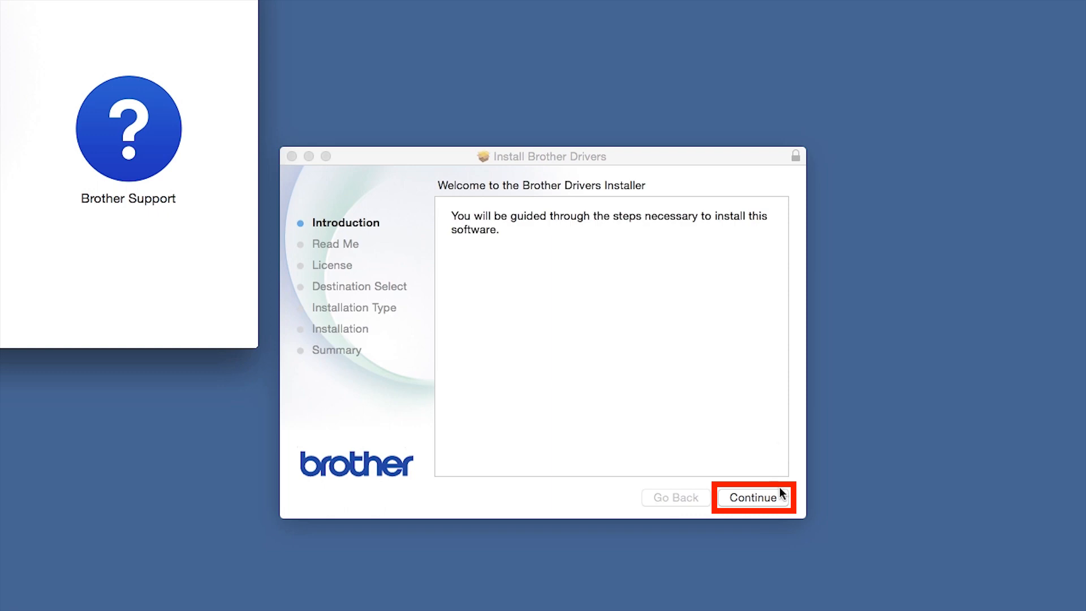
{"action": "left_click", "coordinate": [753, 496]}
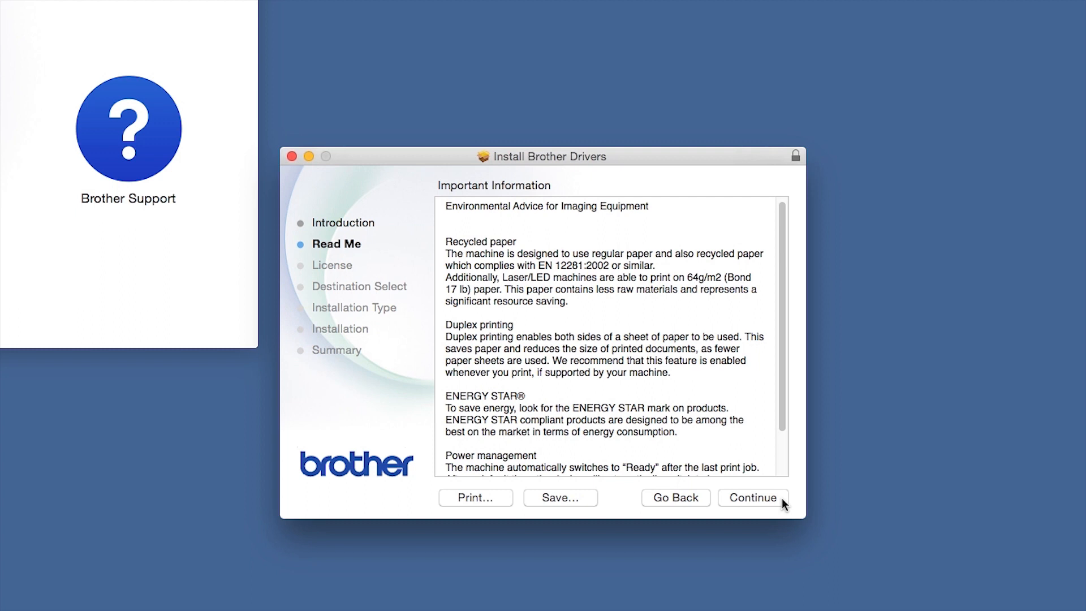
{"action": "left_click", "coordinate": [753, 497]}
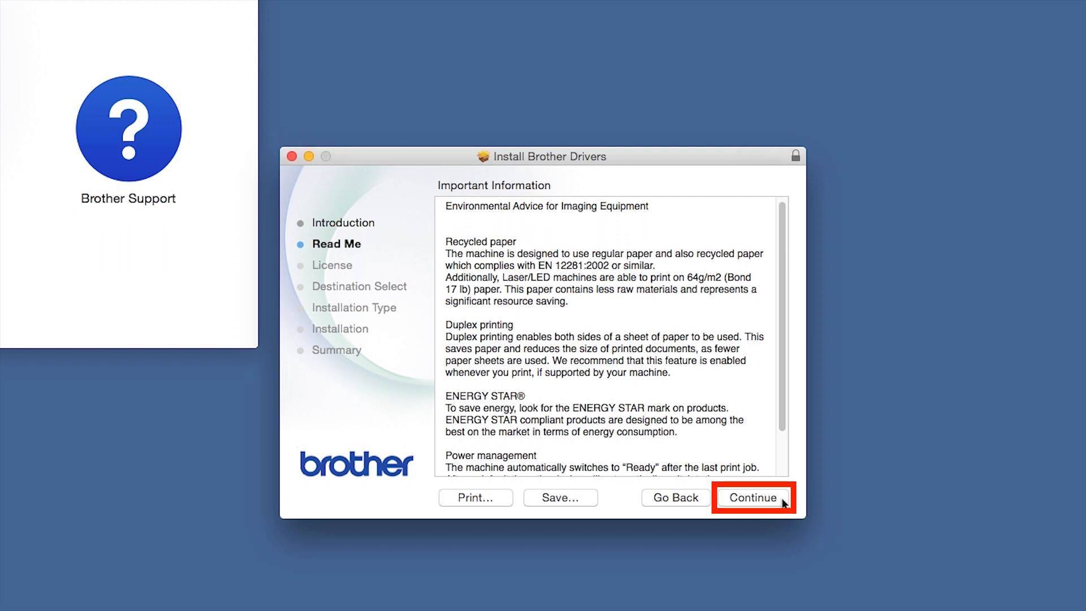
{"action": "left_click", "coordinate": [753, 497]}
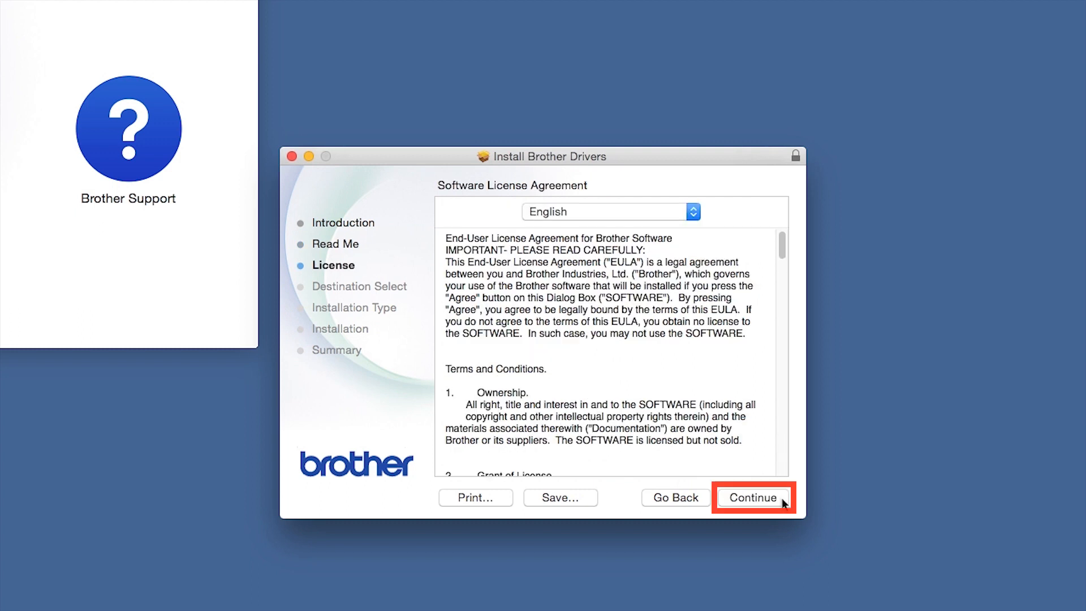
{"action": "left_click", "coordinate": [752, 497]}
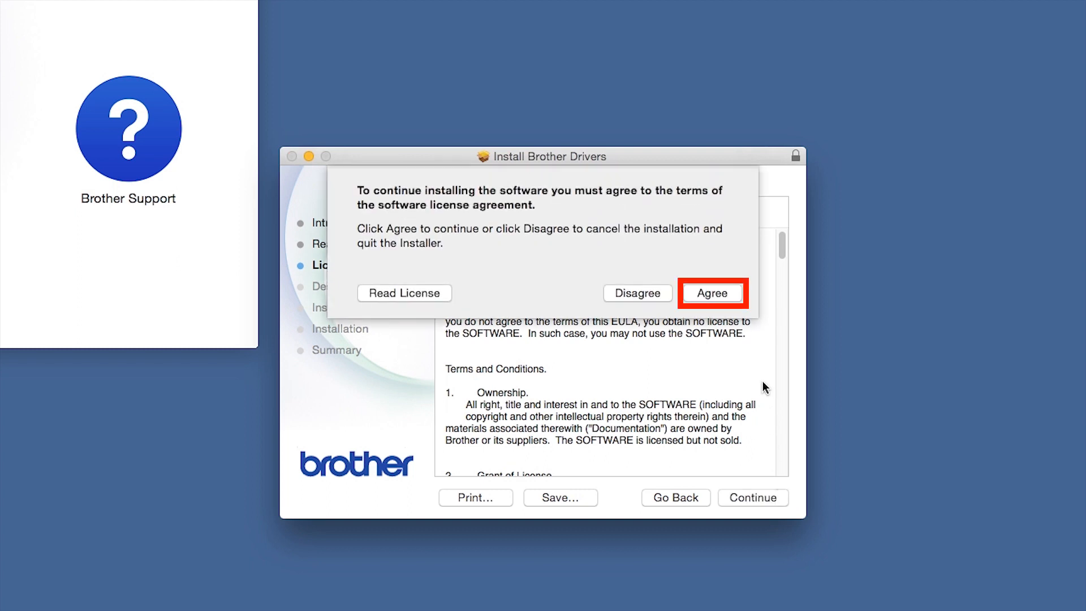
{"action": "left_click", "coordinate": [712, 292]}
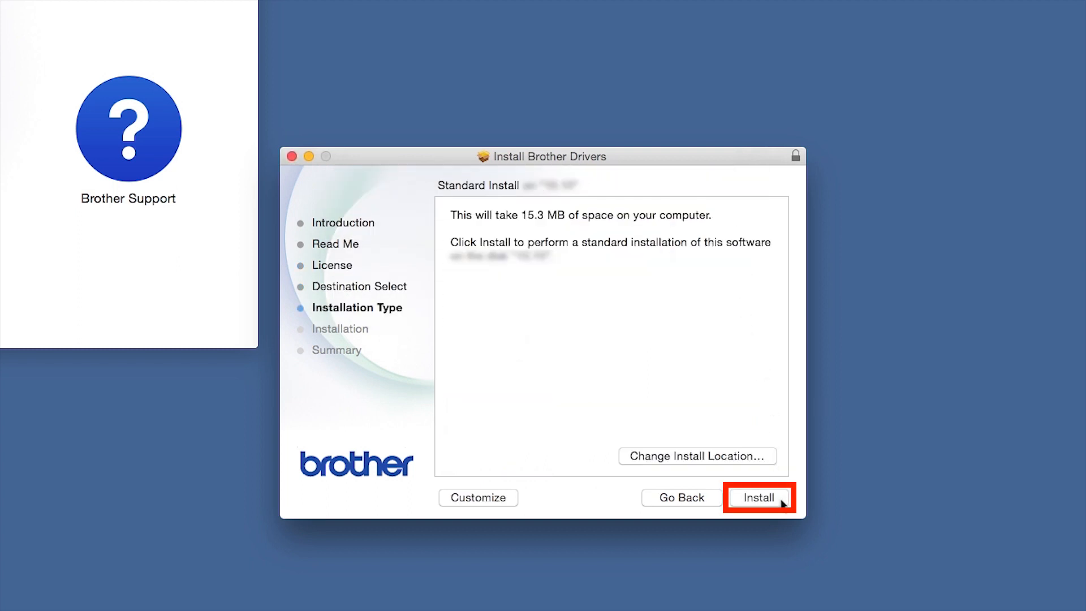
{"action": "left_click", "coordinate": [758, 497]}
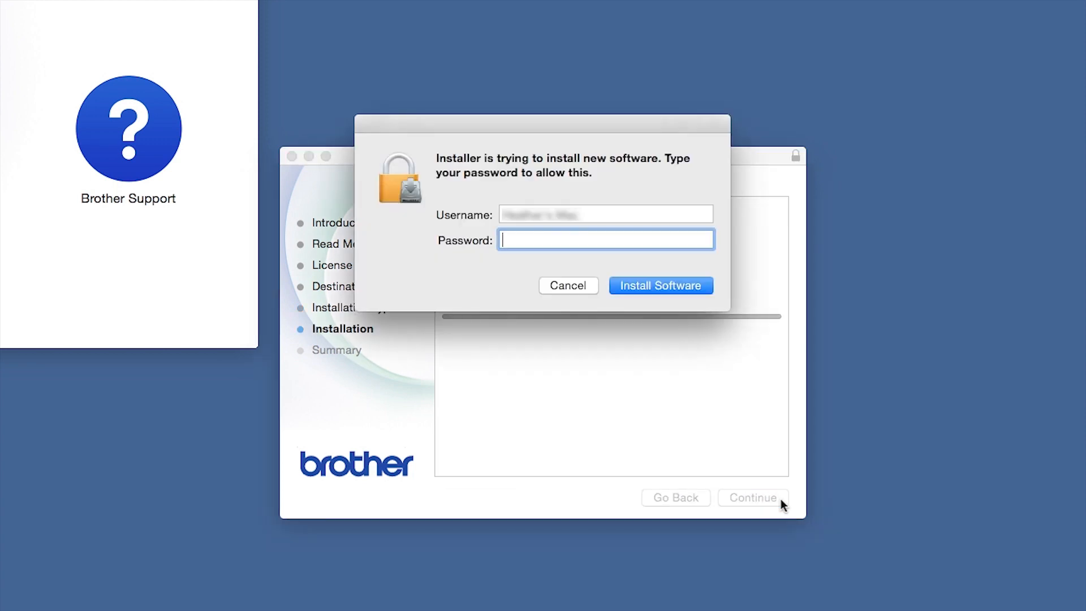
Enter the administrator password, install the Brother drivers, and close the Installer.
{"action": "type", "text": "password"}
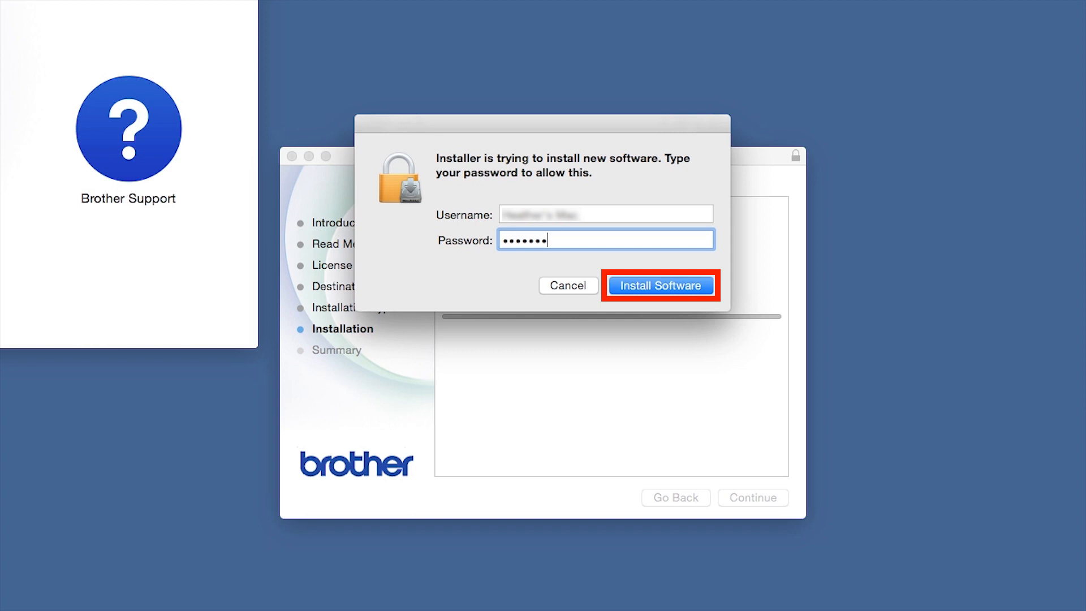
{"action": "left_click", "coordinate": [660, 285]}
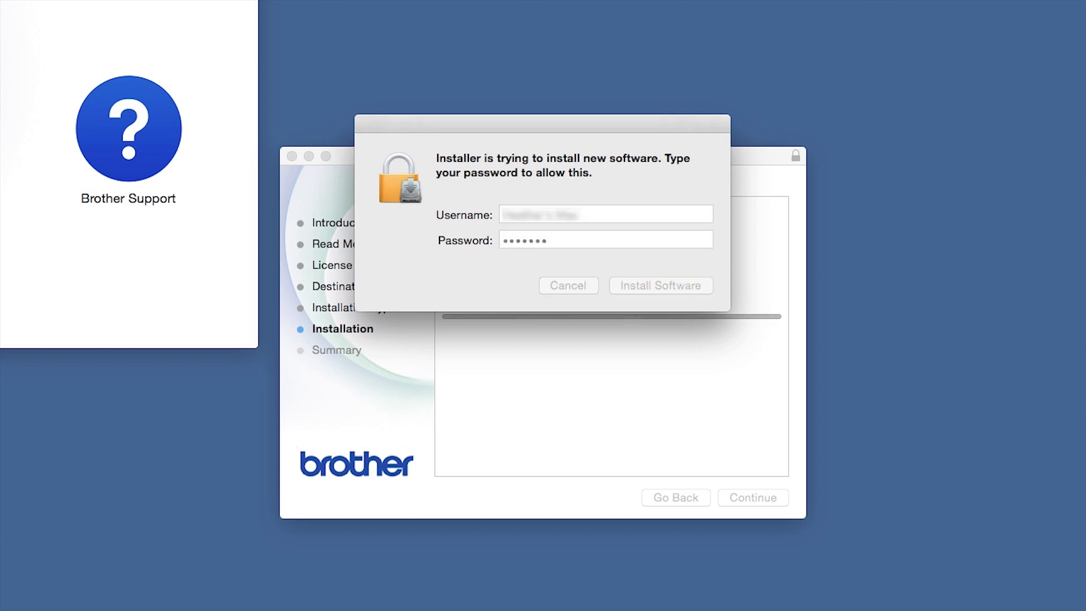
{"action": "left_click", "coordinate": [659, 285]}
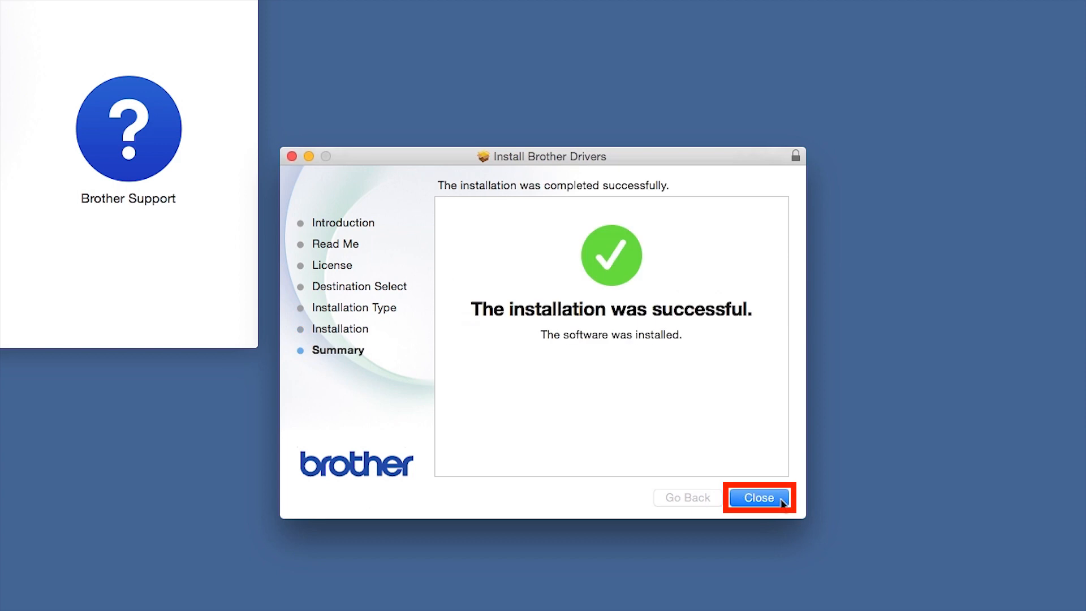
{"action": "left_click", "coordinate": [758, 497]}
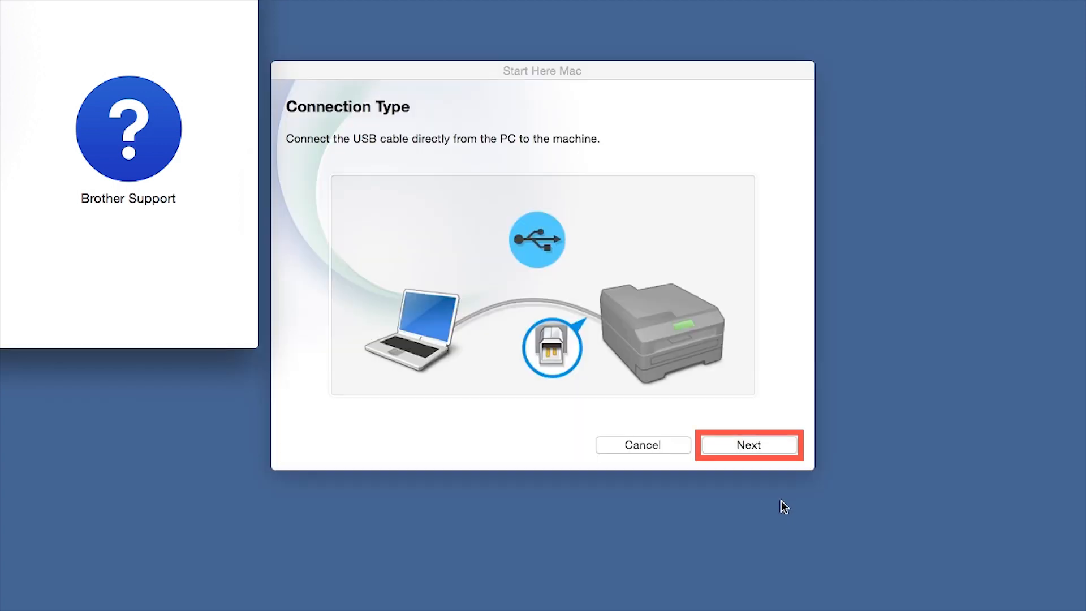
Confirm the USB connection and add the Brother printer using its CUPS driver.
{"action": "left_click", "coordinate": [748, 444]}
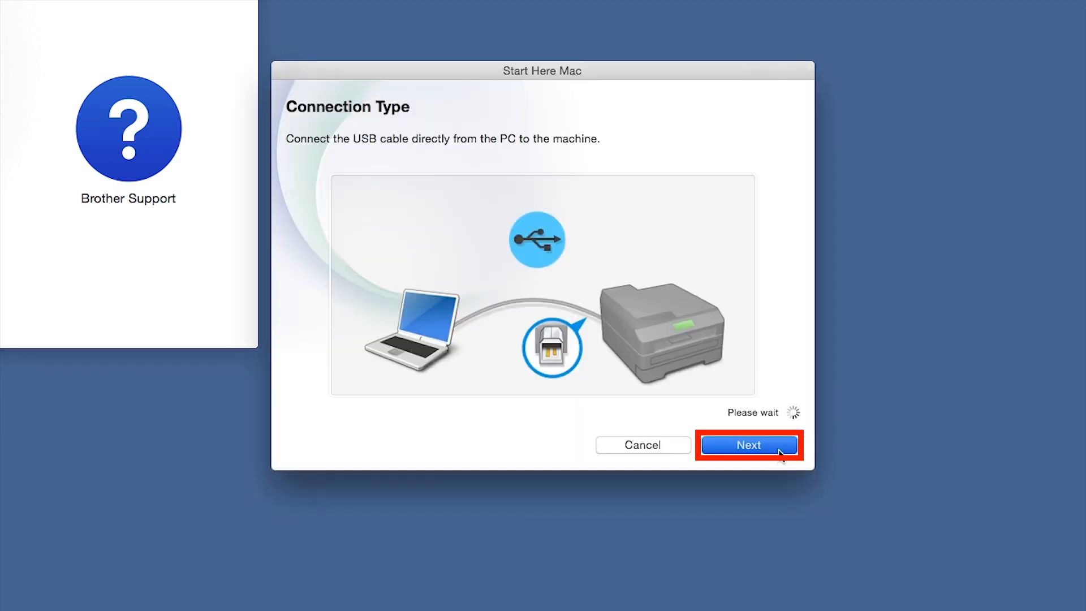
{"action": "left_click", "coordinate": [748, 445]}
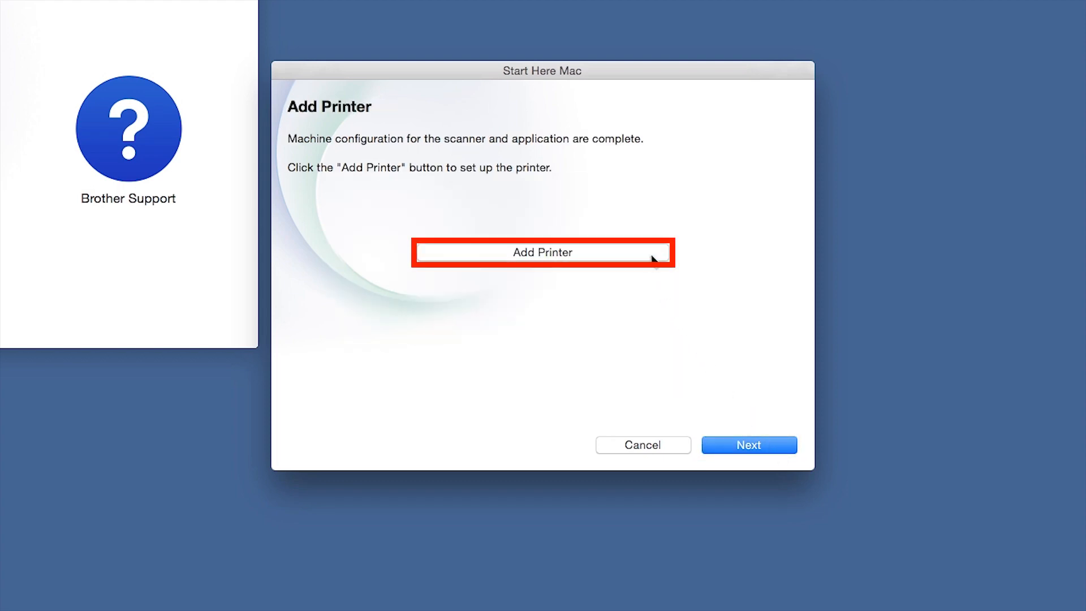
{"action": "left_click", "coordinate": [542, 253]}
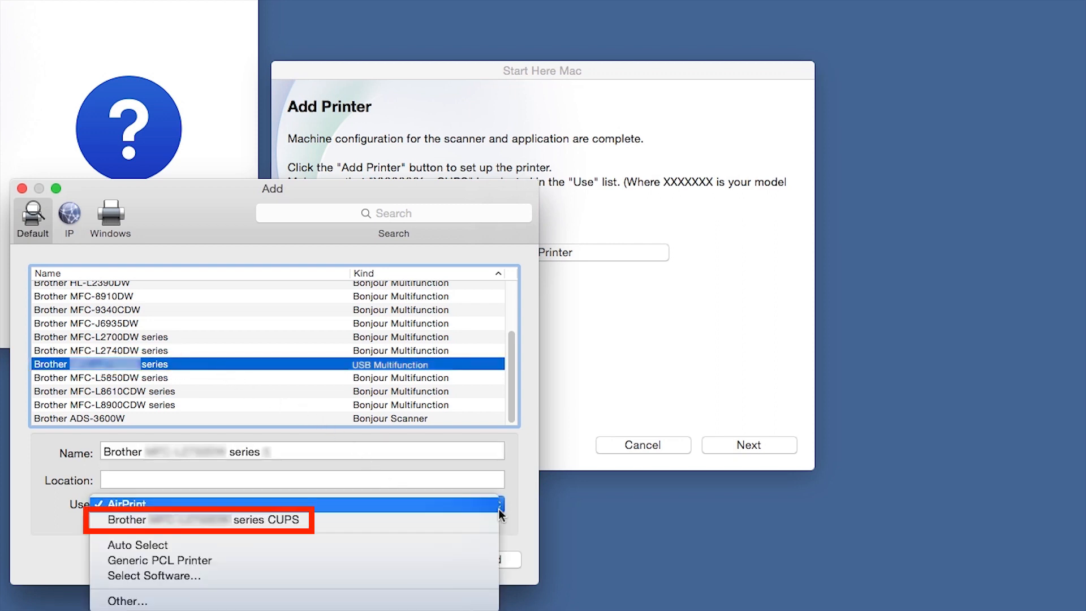
{"action": "left_click", "coordinate": [199, 519]}
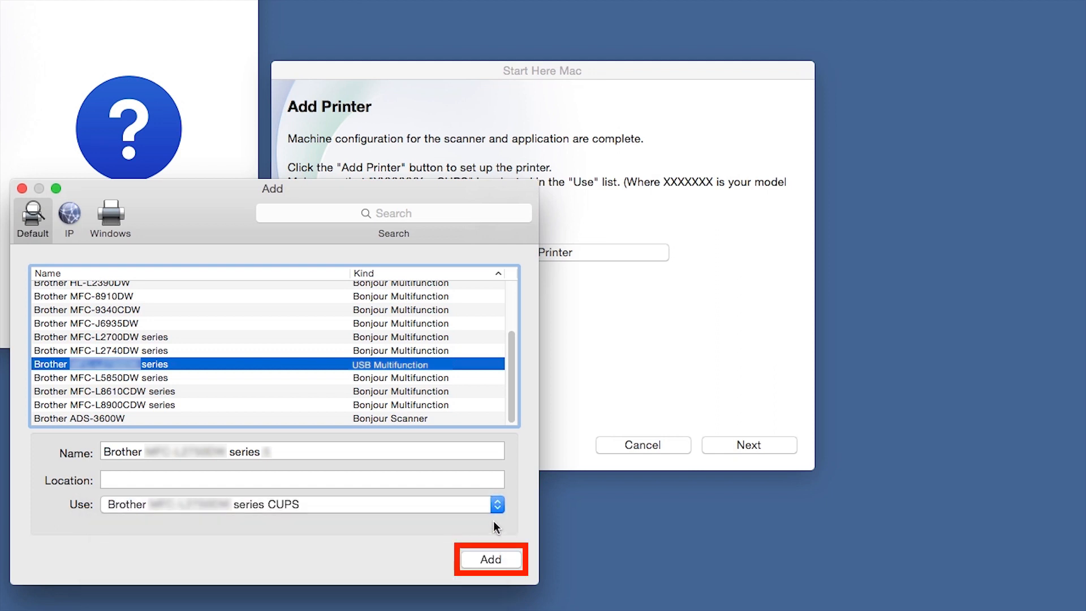
{"action": "left_click", "coordinate": [490, 558]}
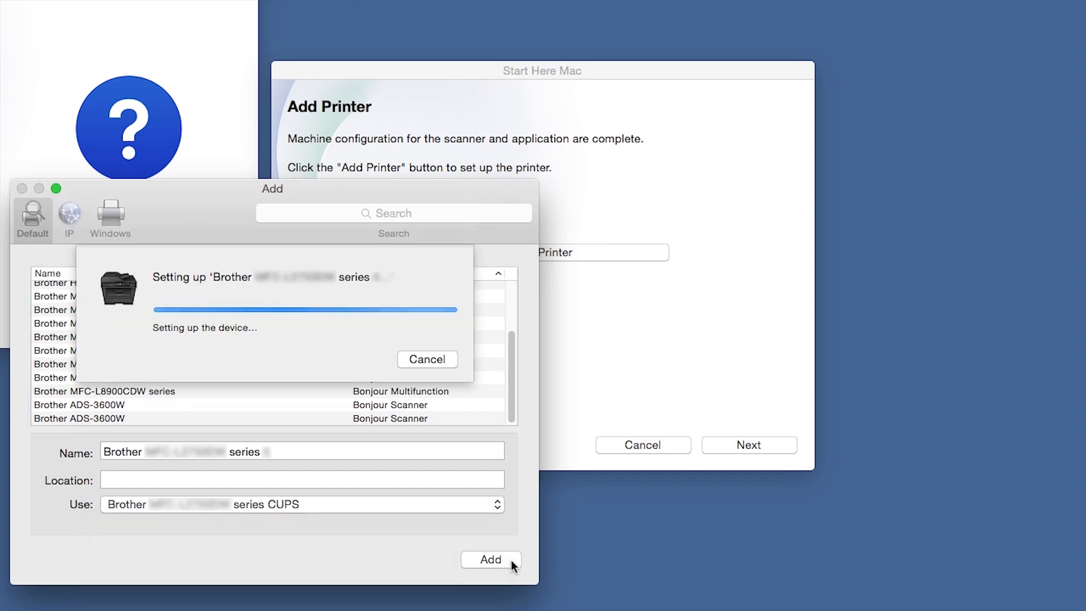
{"action": "left_click", "coordinate": [491, 558]}
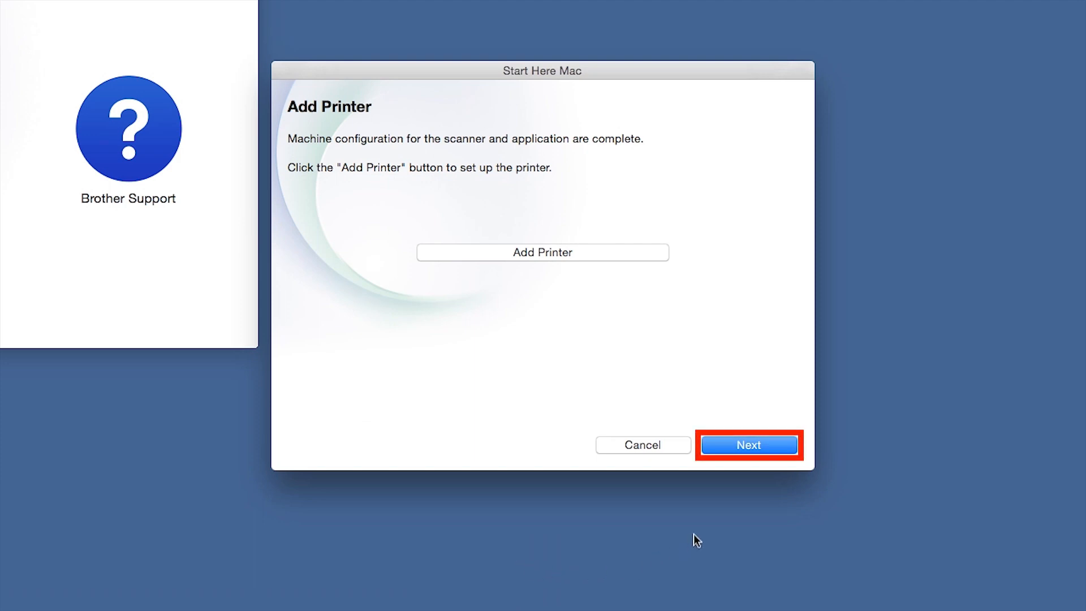
Get iPrint&Scan from the App Store, then pass the iPrint&Scan and Brother Support pages.
{"action": "left_click", "coordinate": [747, 445]}
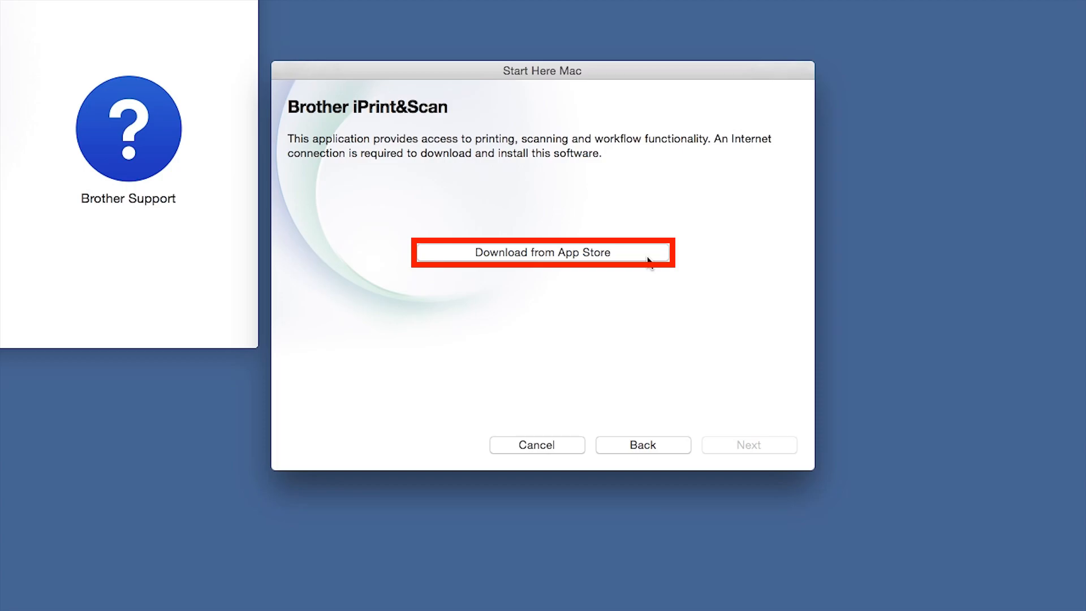
{"action": "left_click", "coordinate": [542, 253]}
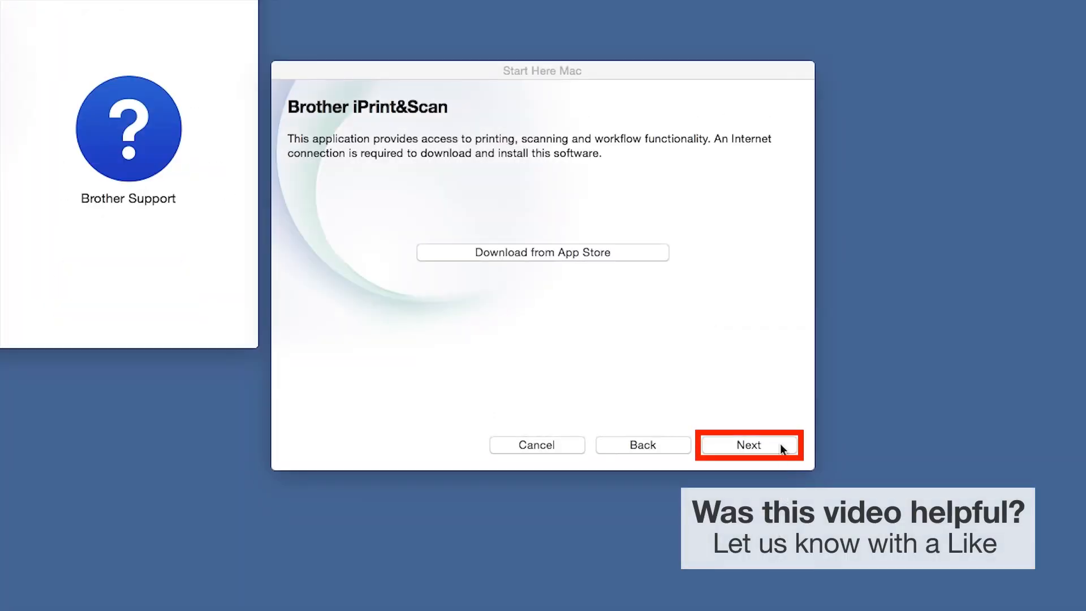
{"action": "left_click", "coordinate": [748, 444]}
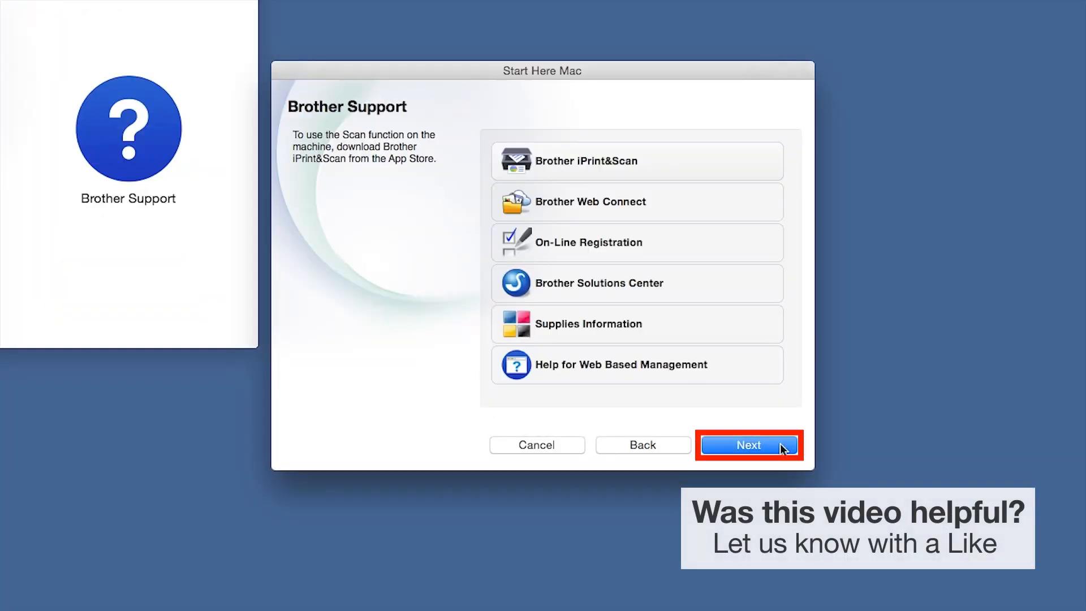
{"action": "left_click", "coordinate": [747, 445]}
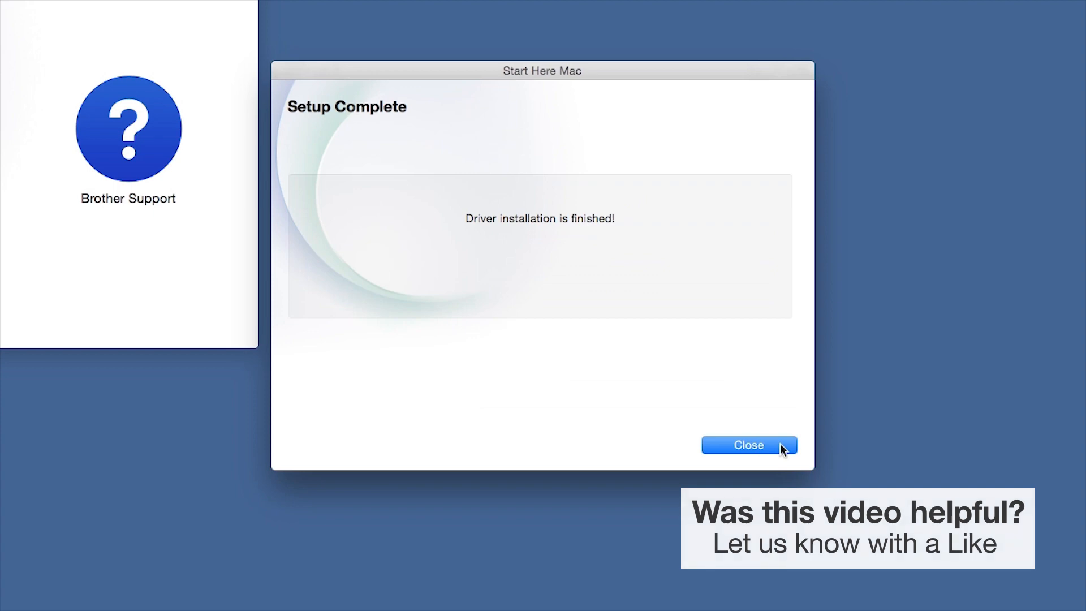